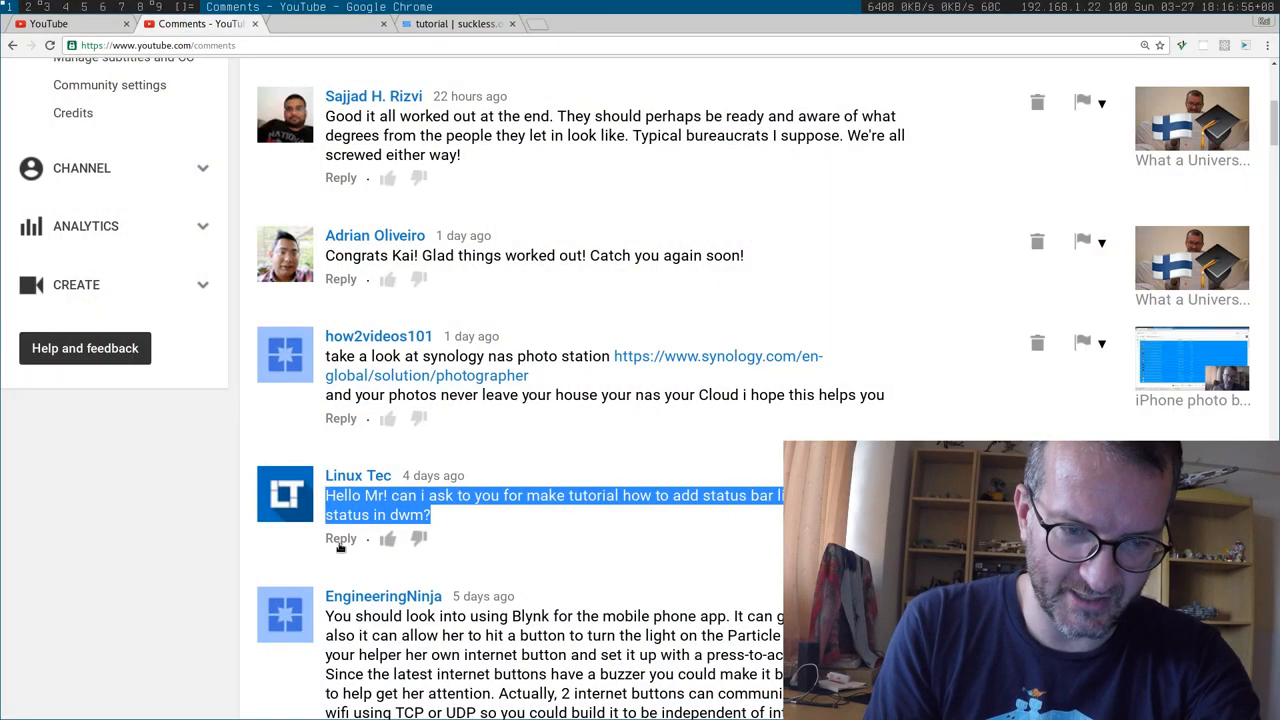
pyautogui.moveTo(550, 510)
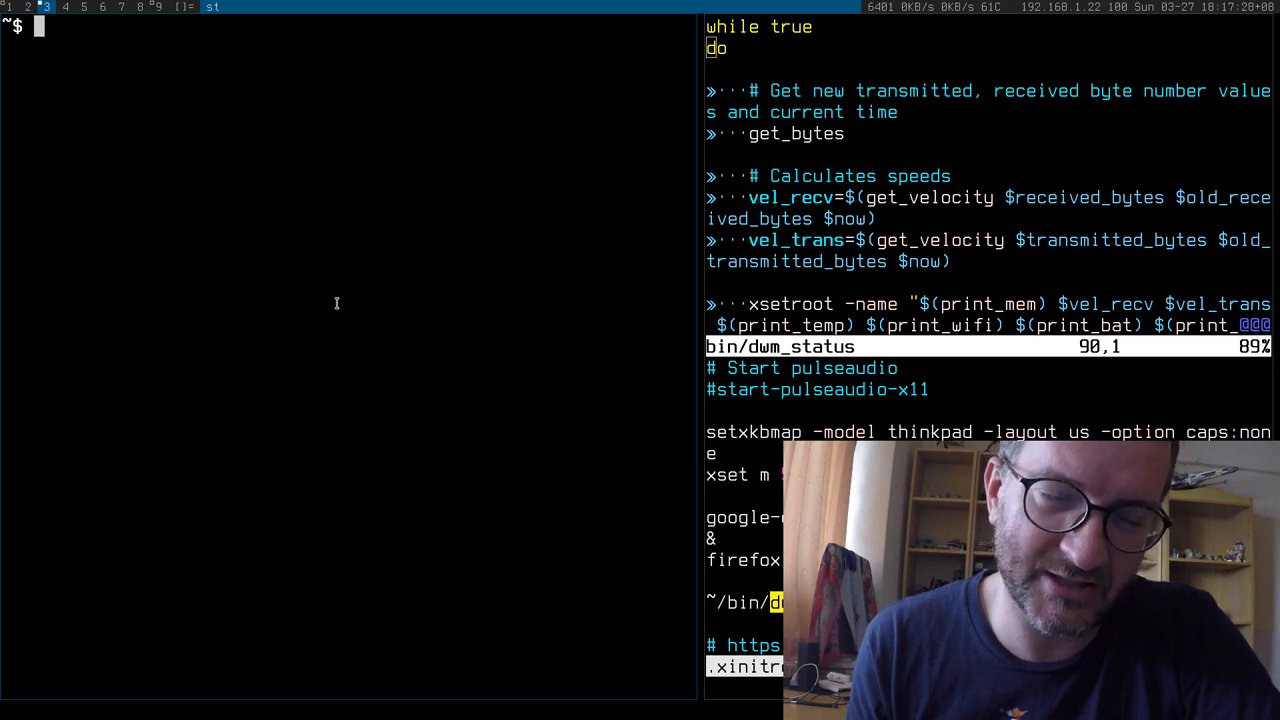
# Run git pull, then set the dwm status bar text with xsetroot -name "heyyy".
pyautogui.write('git pull')
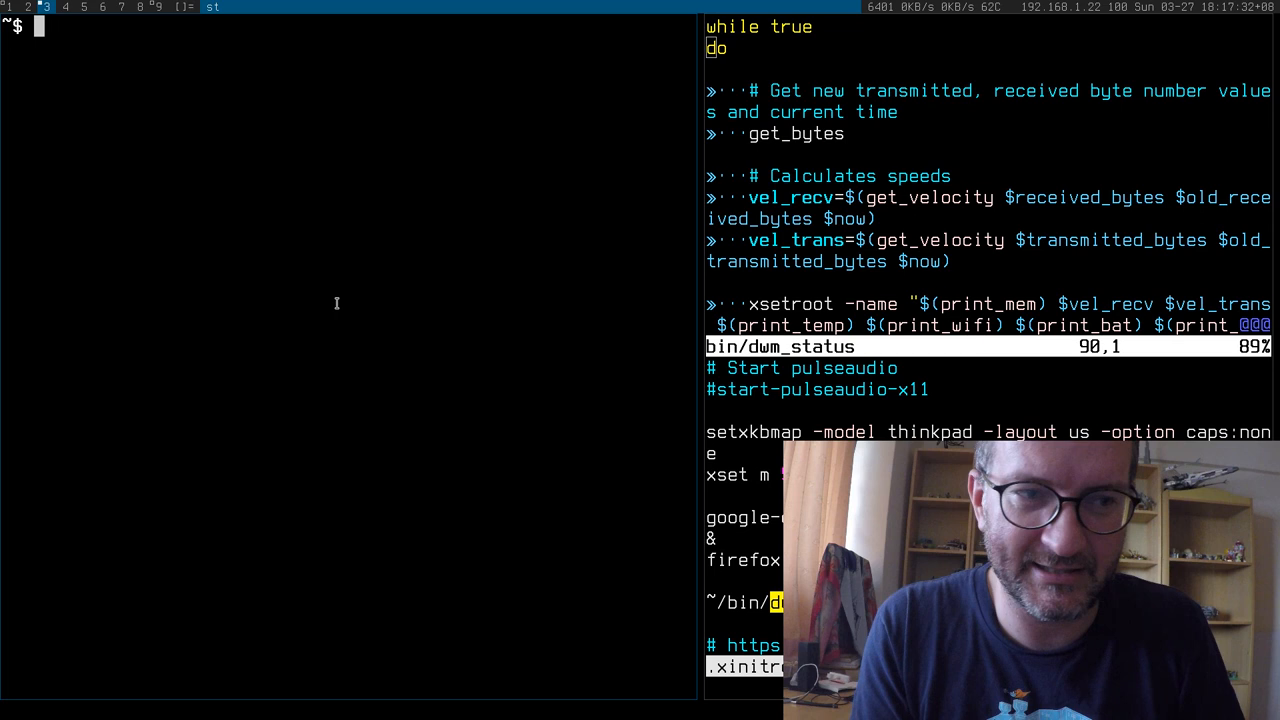
pyautogui.write('xsetroot -name "heyyy"')
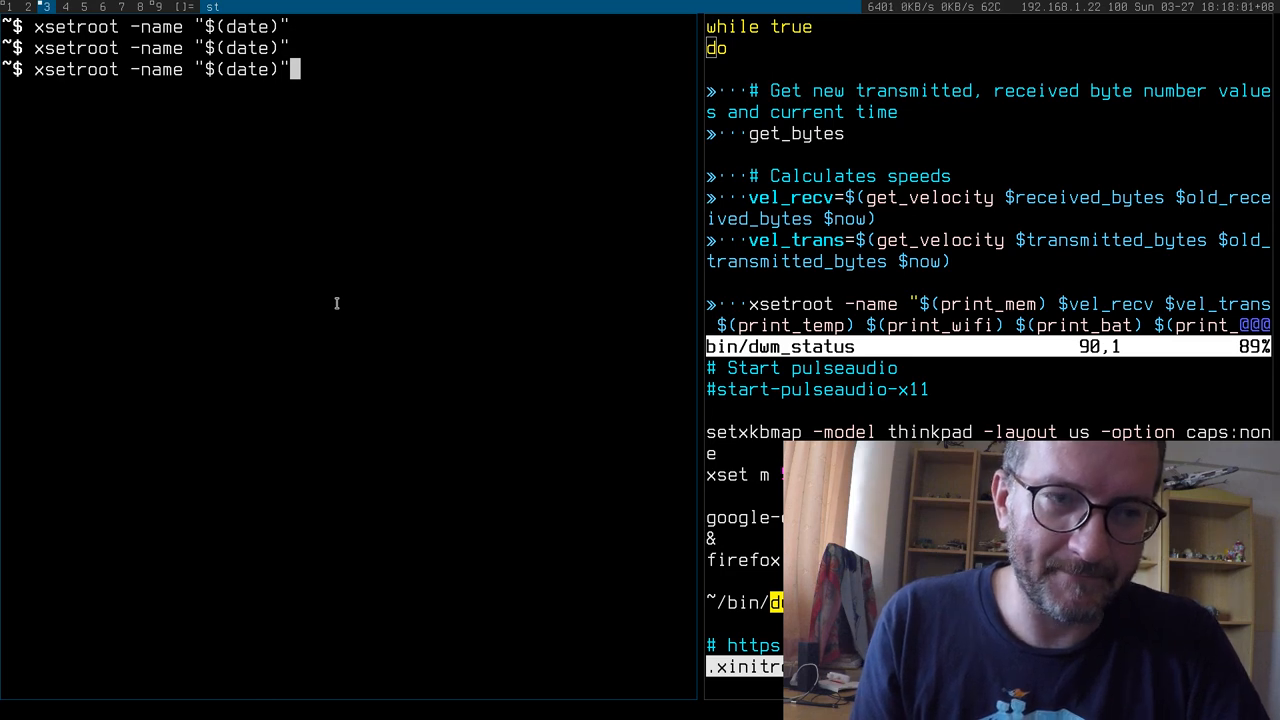
pyautogui.press('Return')
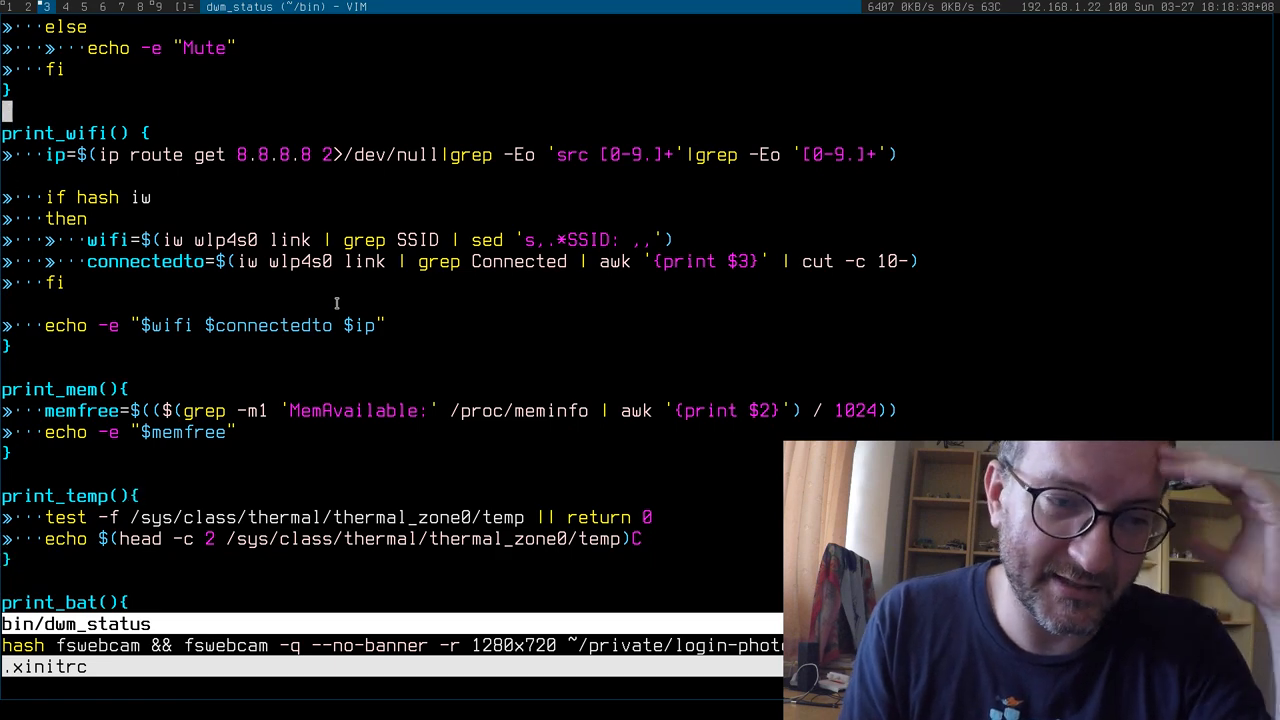
# Scroll down the dwm_status script past the wifi, memory and temperature functions to battery and date.
pyautogui.scroll(-3)
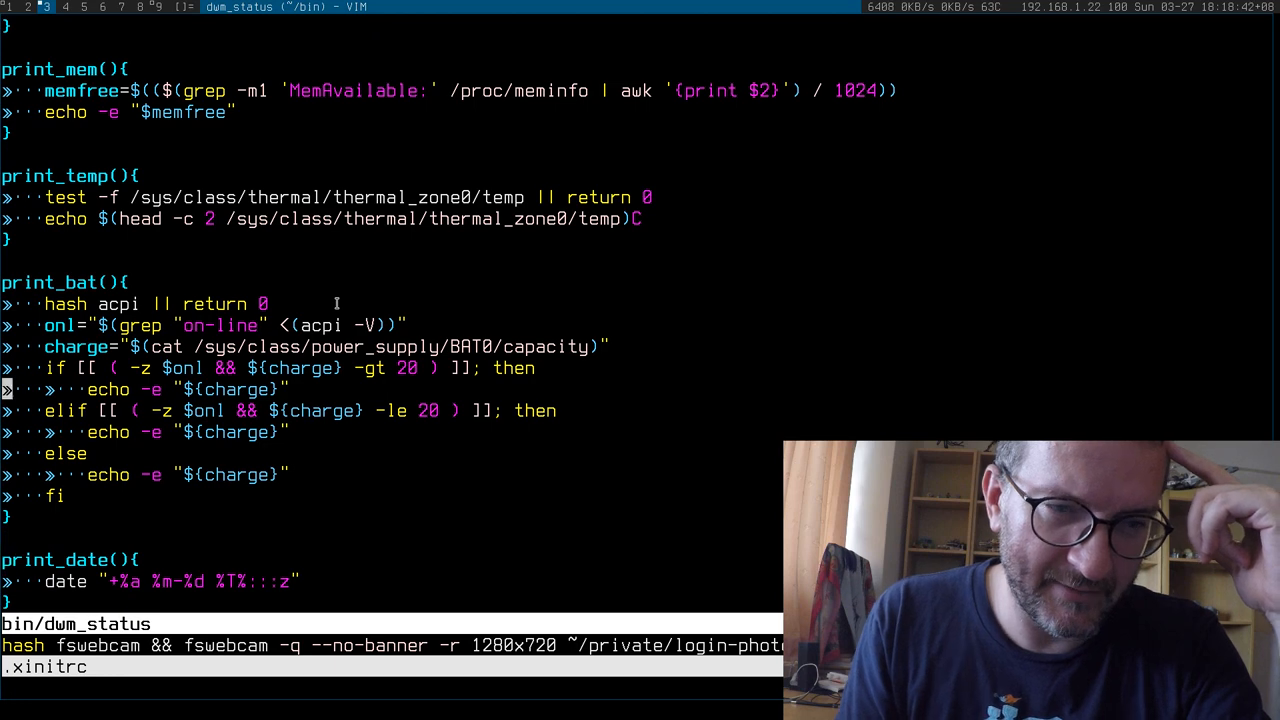
pyautogui.scroll(-3)
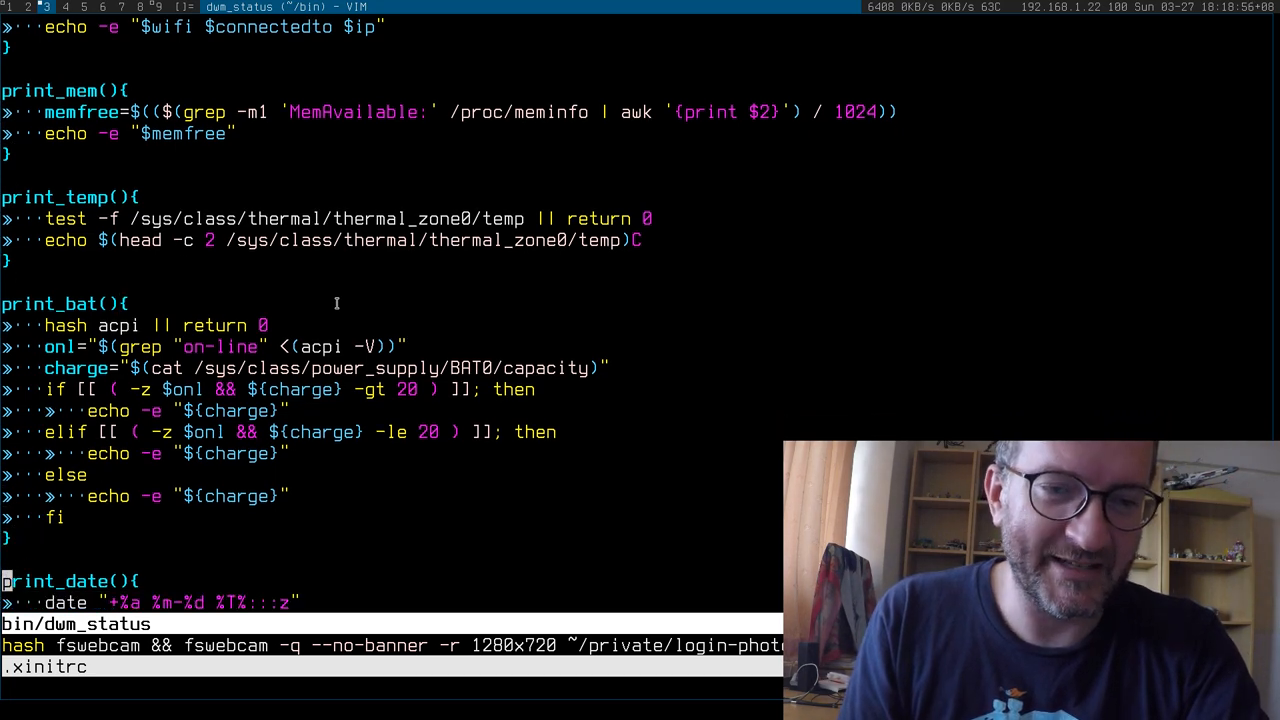
pyautogui.scroll(-3)
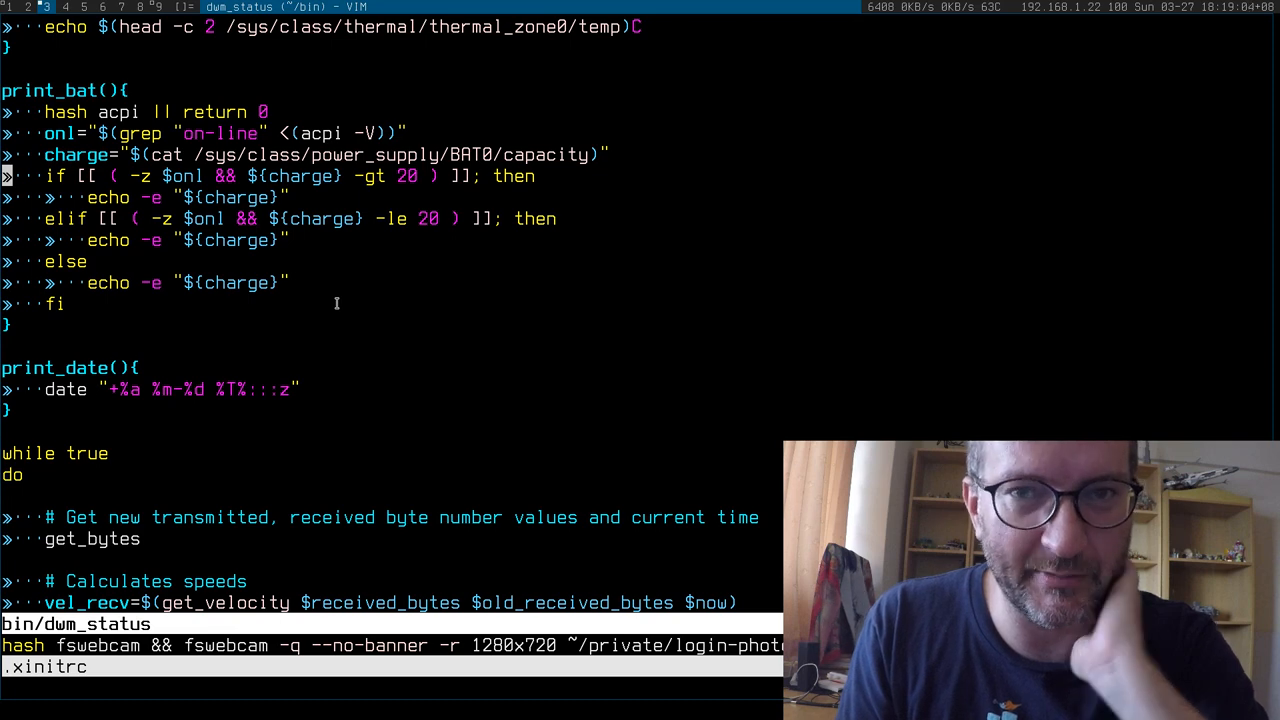
pyautogui.scroll(-3)
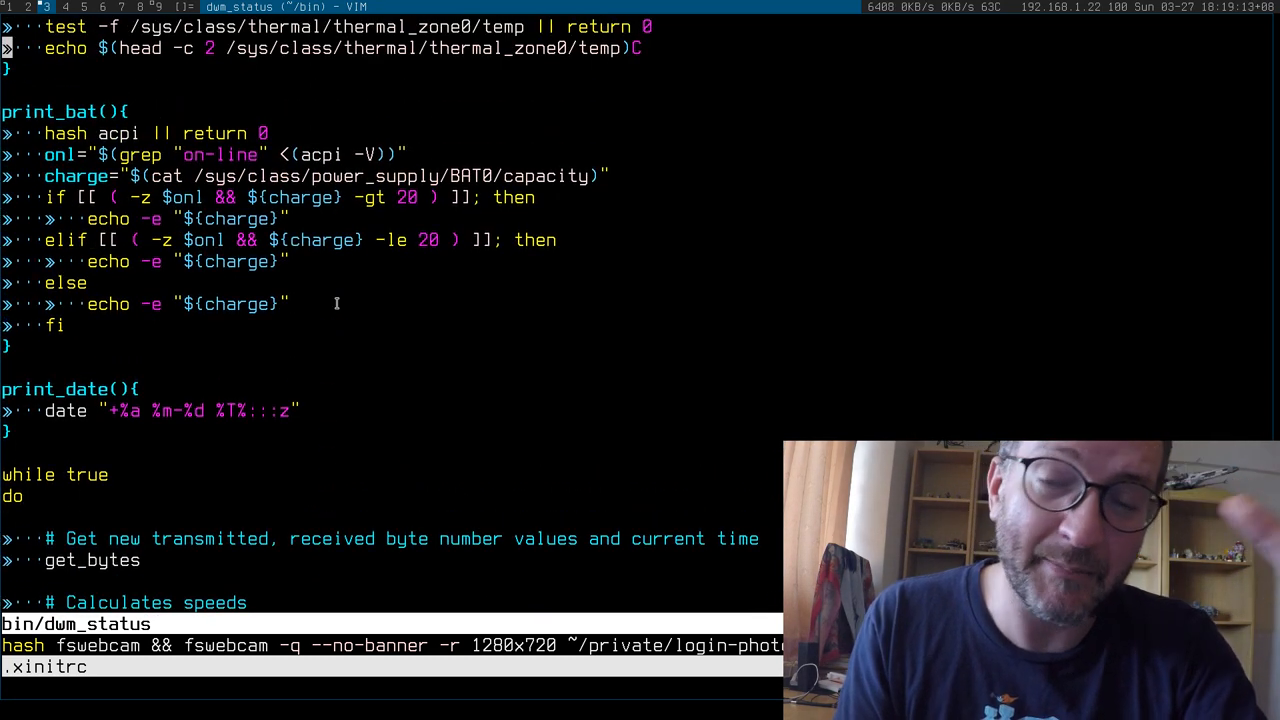
pyautogui.scroll(-3)
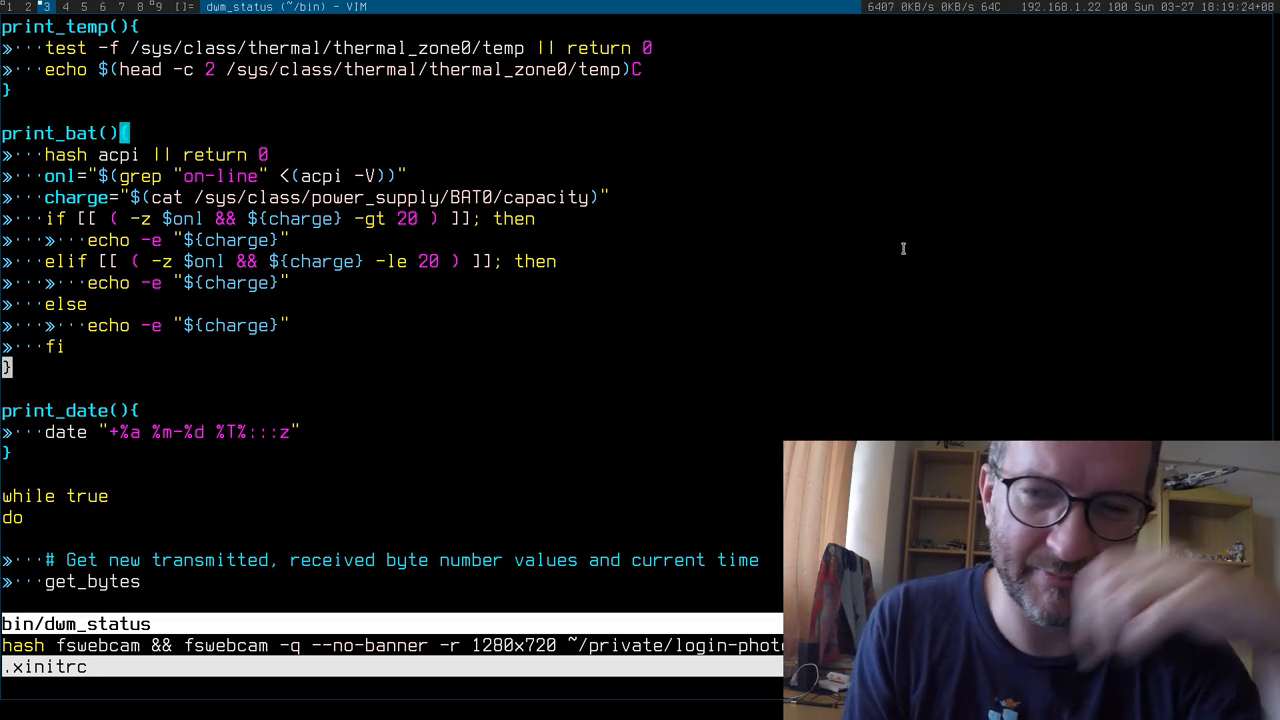
pyautogui.scroll(-3)
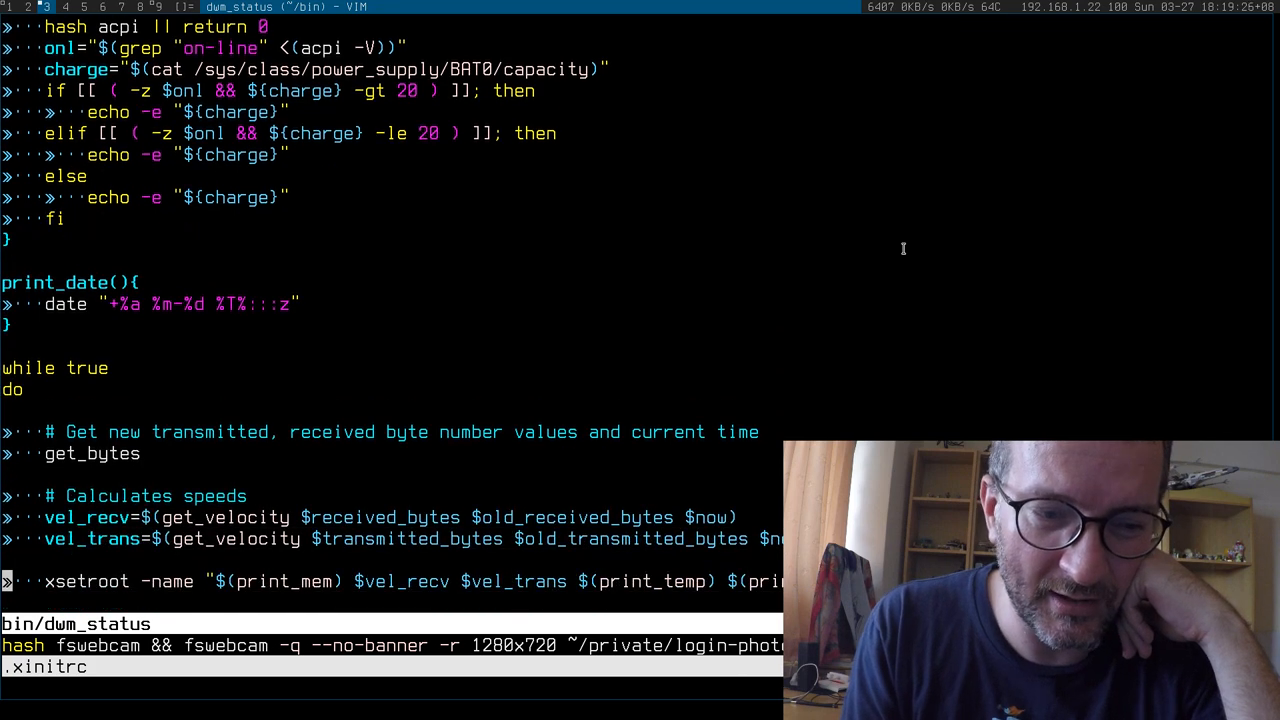